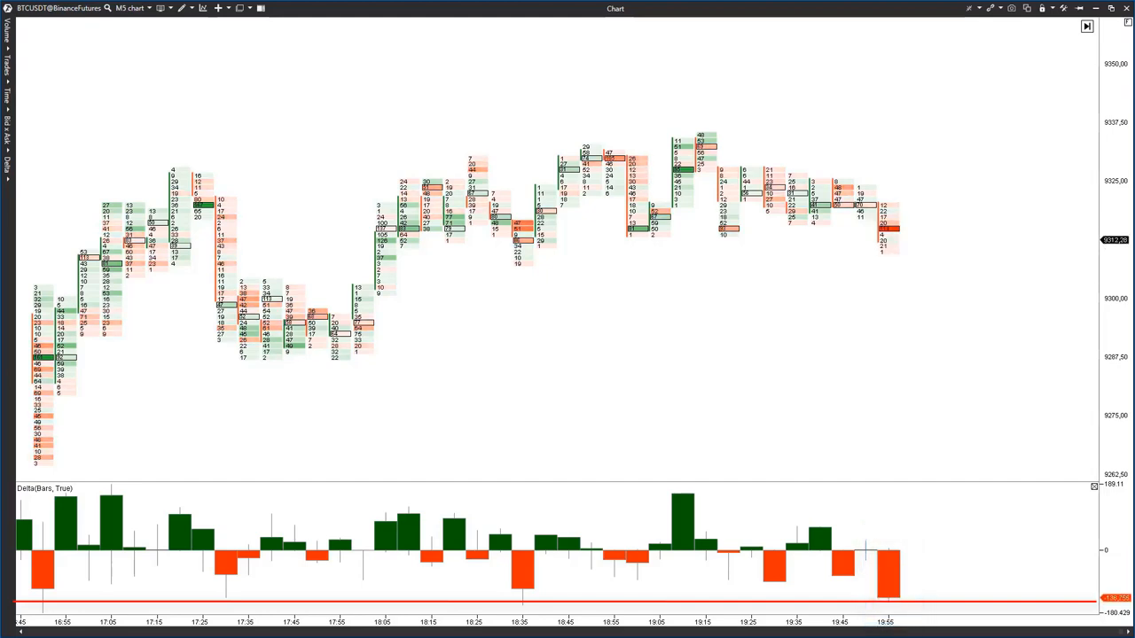
Draw dotted arrows tracing the BTCUSDT uptrend, the pullback and the projected continuation higher.
click(886, 228)
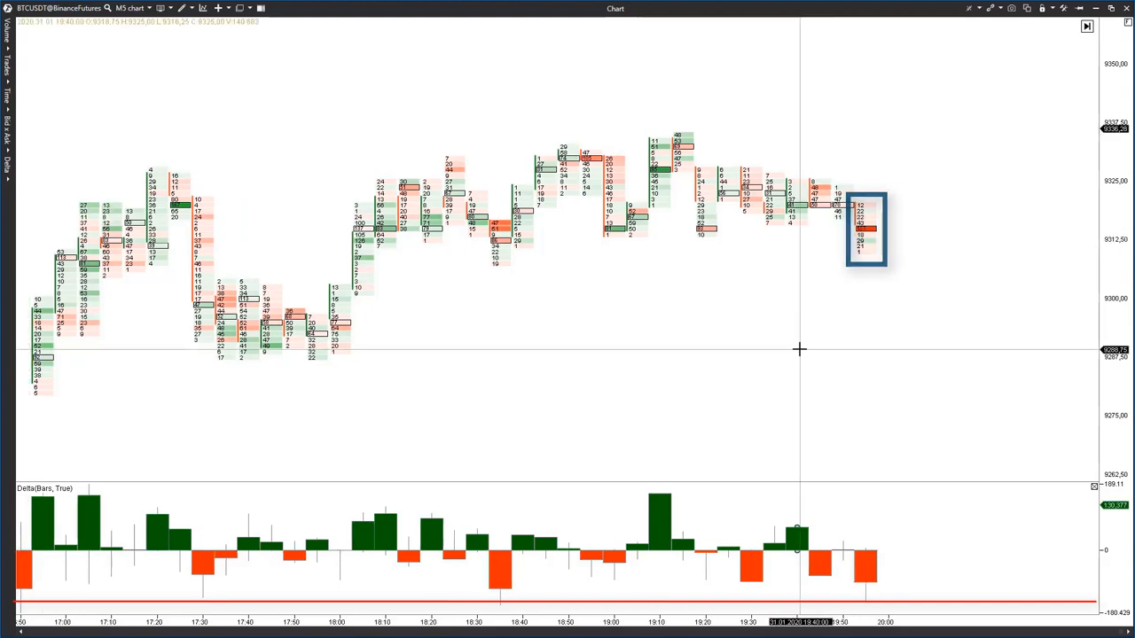
drag(35, 412, 670, 142)
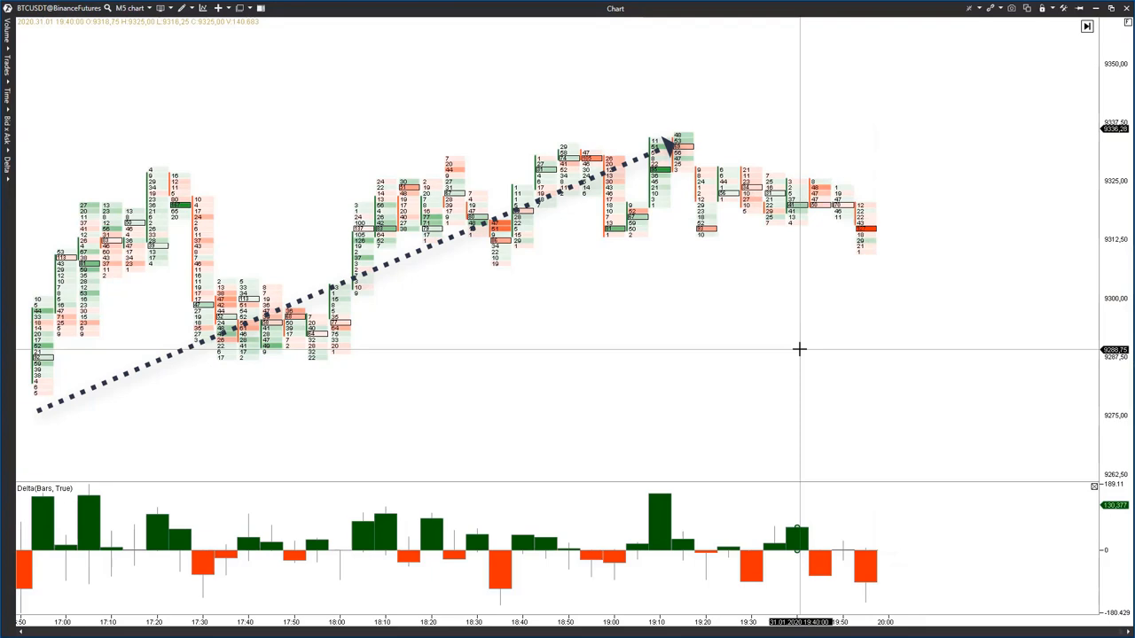
drag(665, 145, 1002, 35)
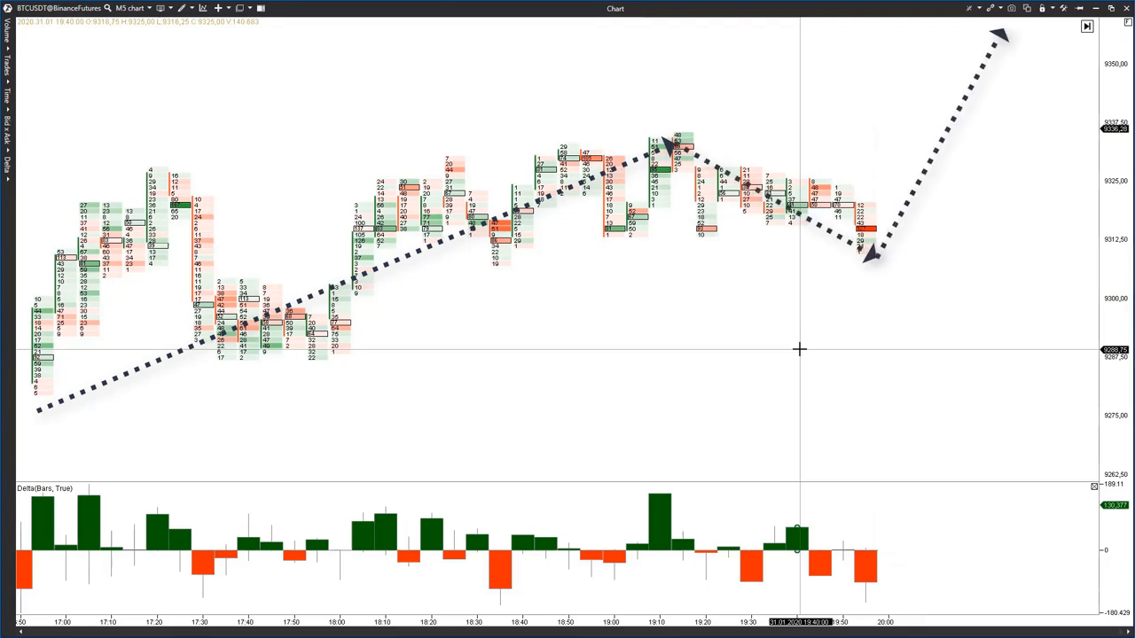